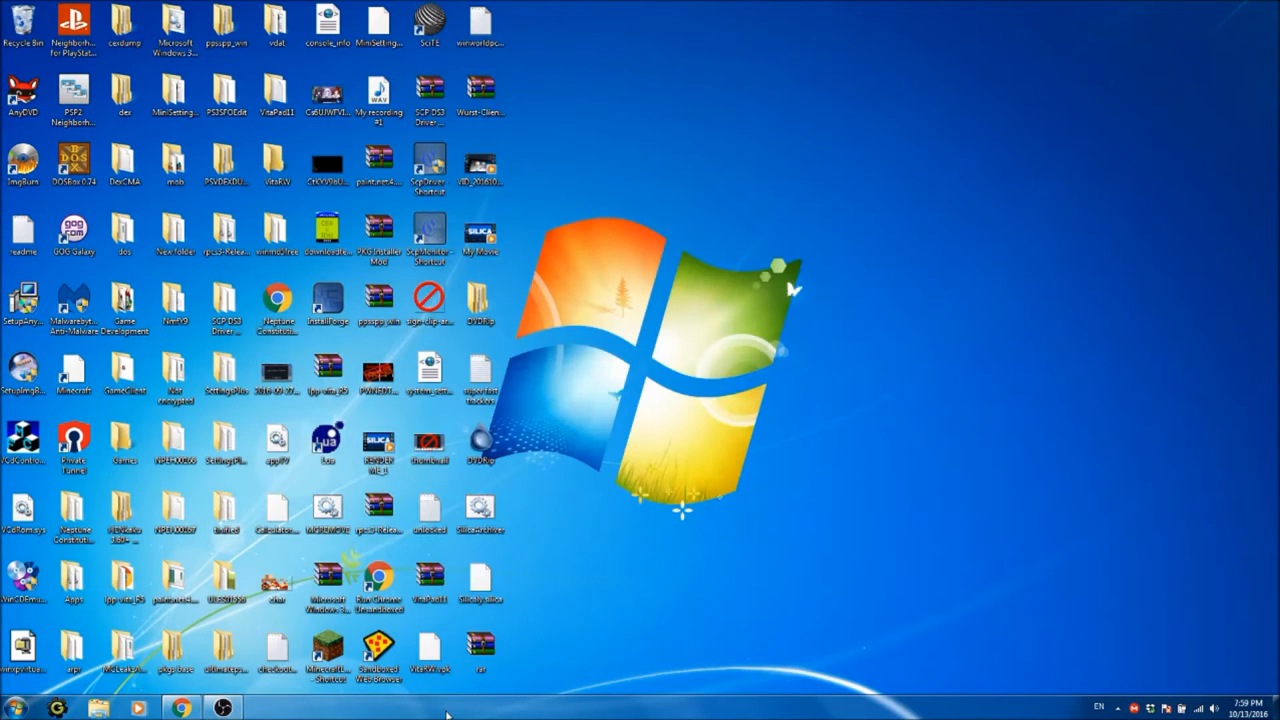
mouse_move(538, 624)
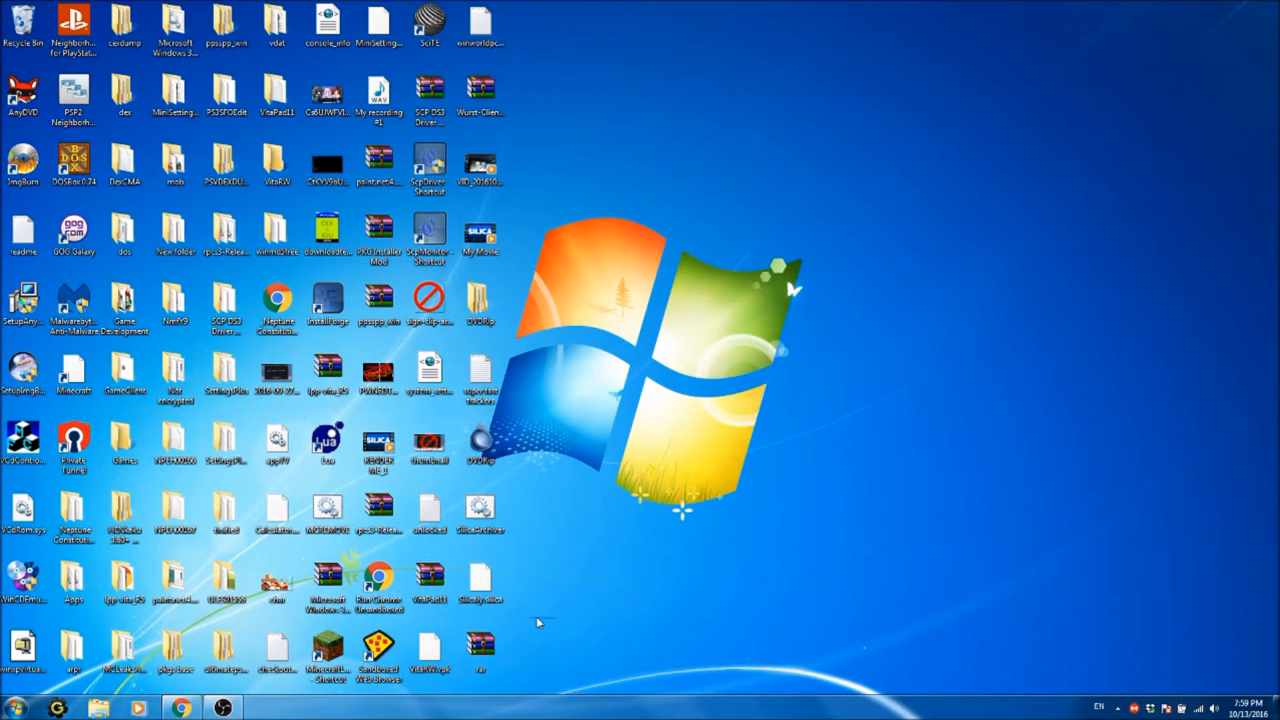
mouse_move(547, 635)
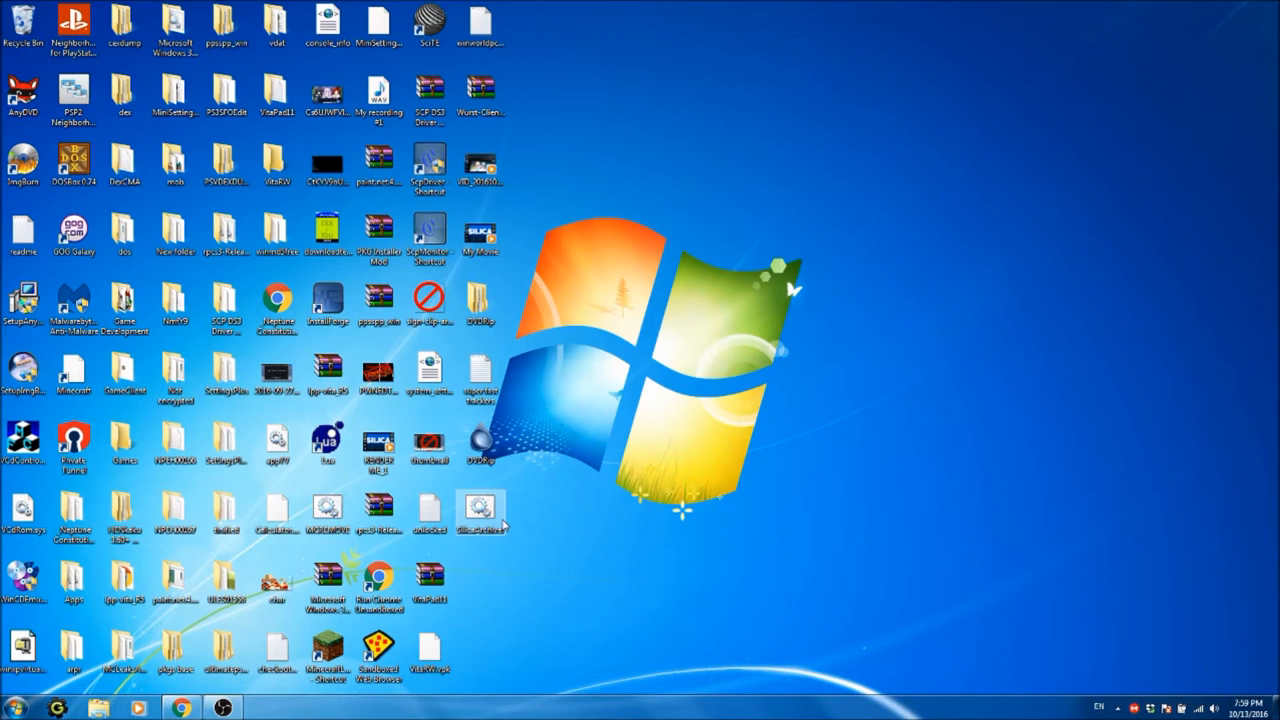
Launch SilicaArchiver and enter Vpks as the new archive's name
double_click(477, 511)
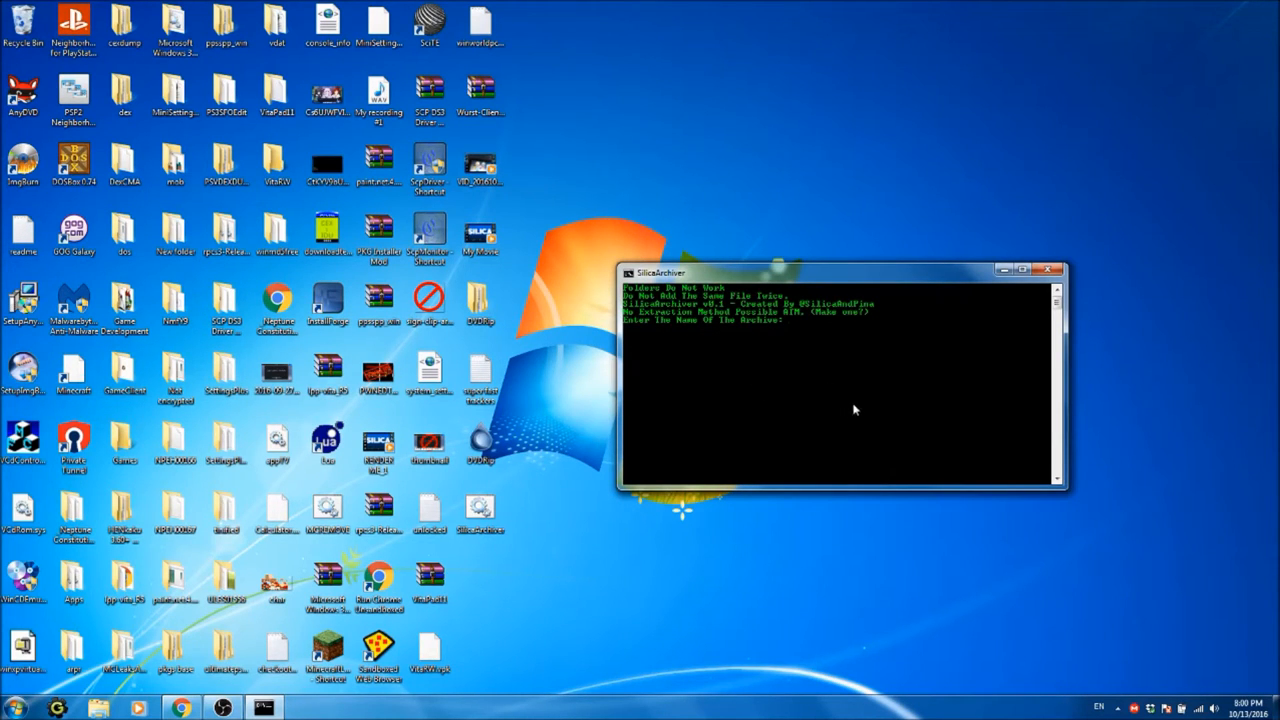
mouse_move(857, 448)
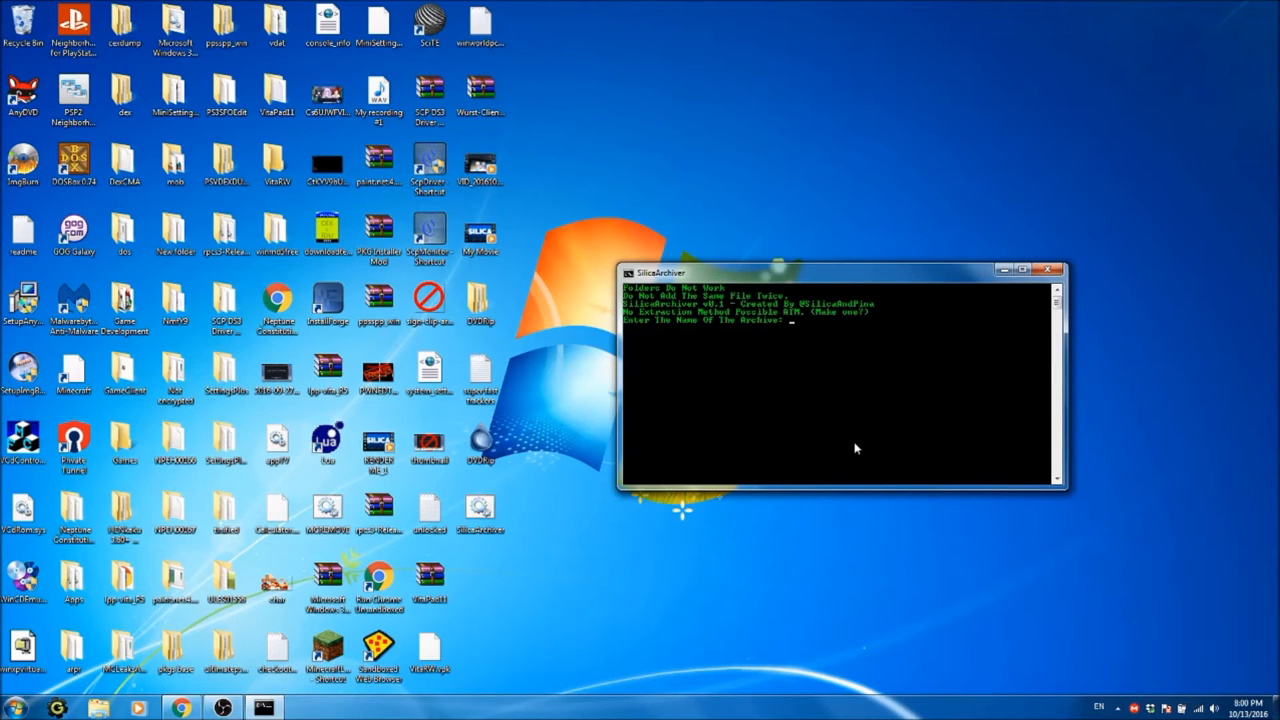
type("A")
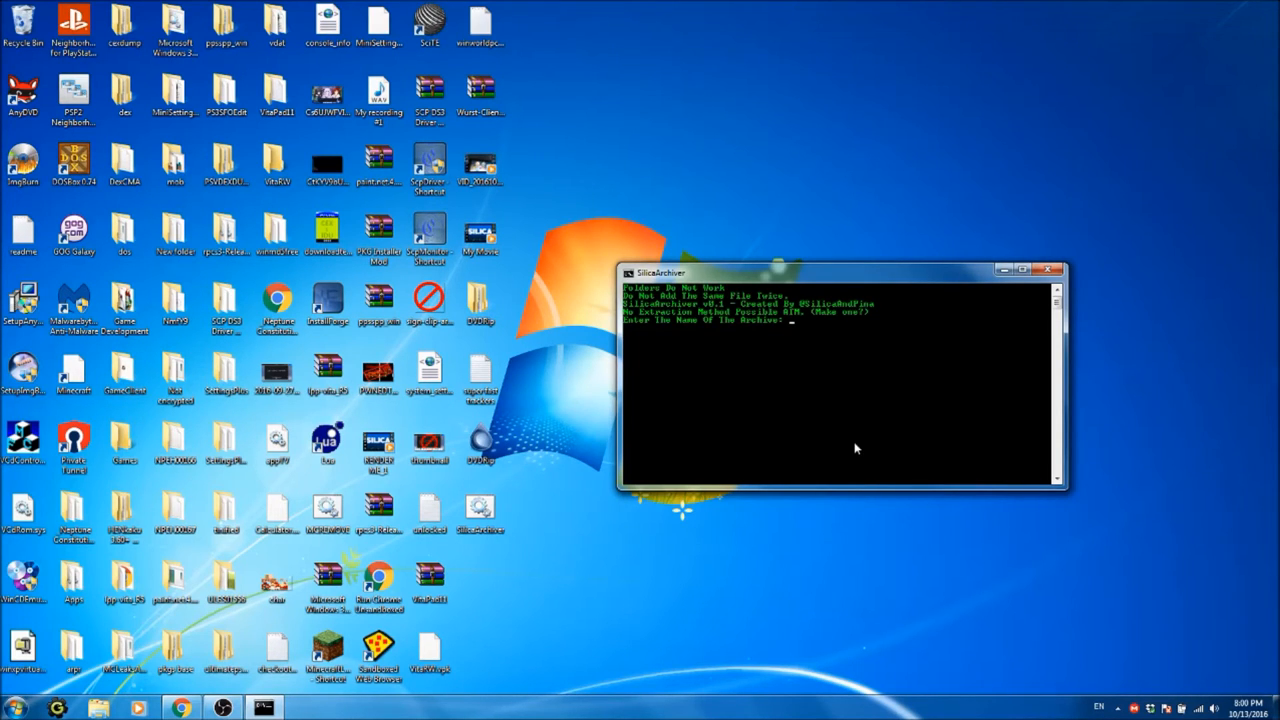
type("Vita")
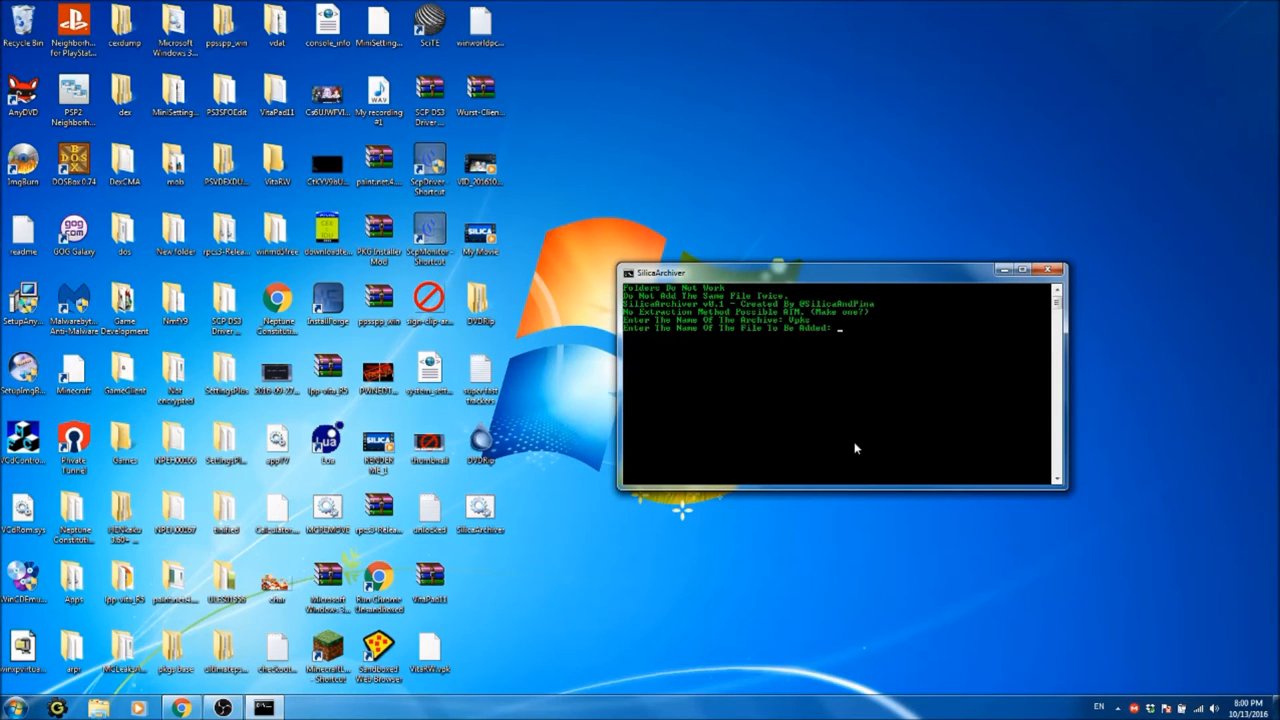
Enter Calculator.vpk and MiniSettingsForHBX.vpk at the file prompts to pack them
type("Ca:")
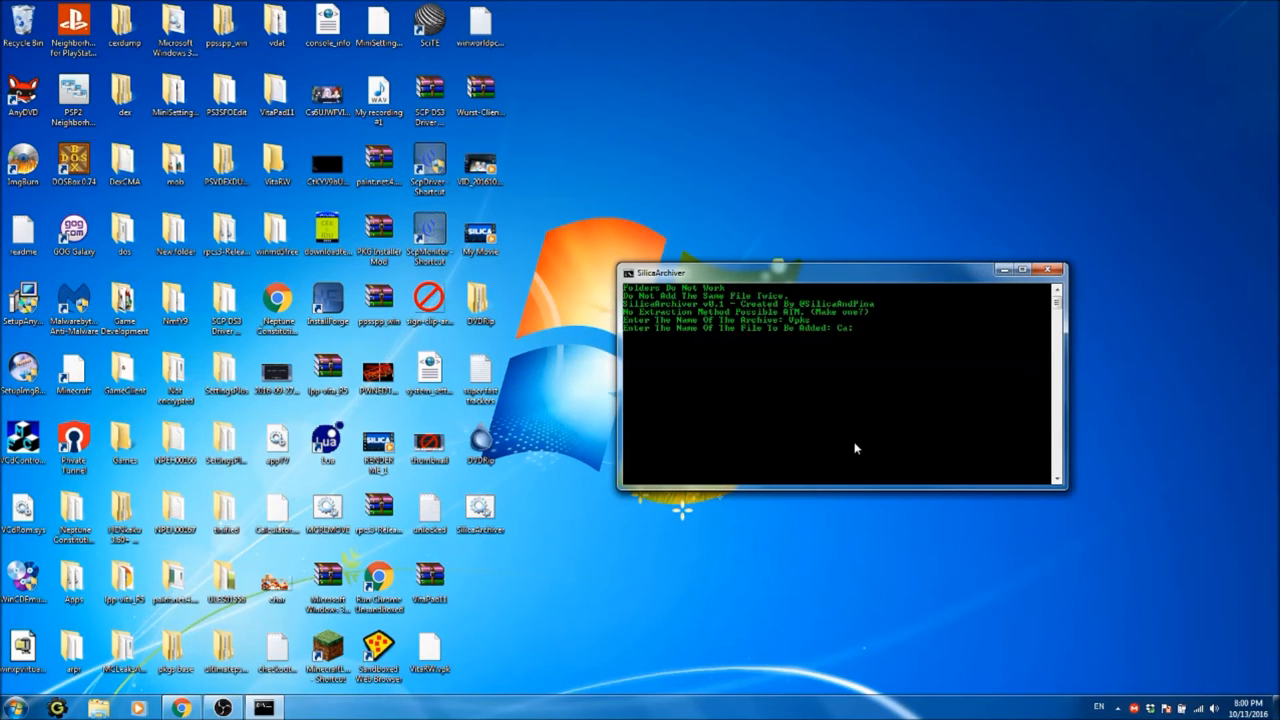
type("Calculator.vpk")
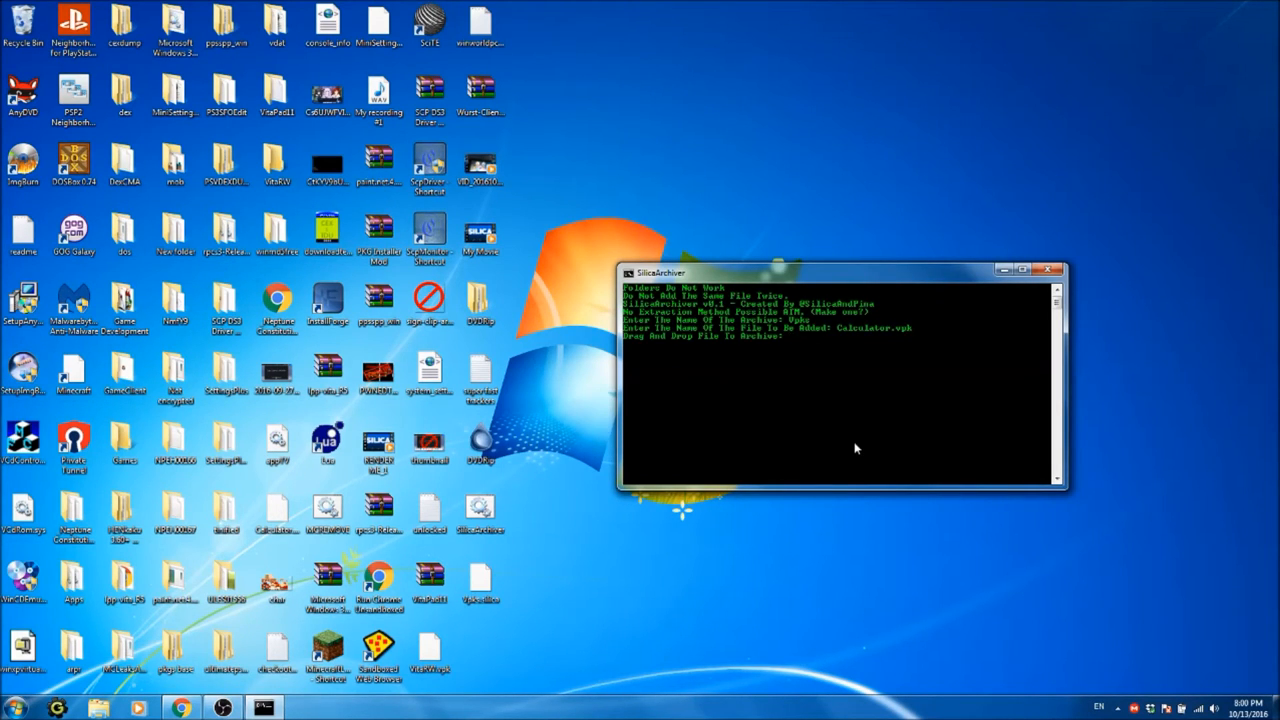
type("Cals")
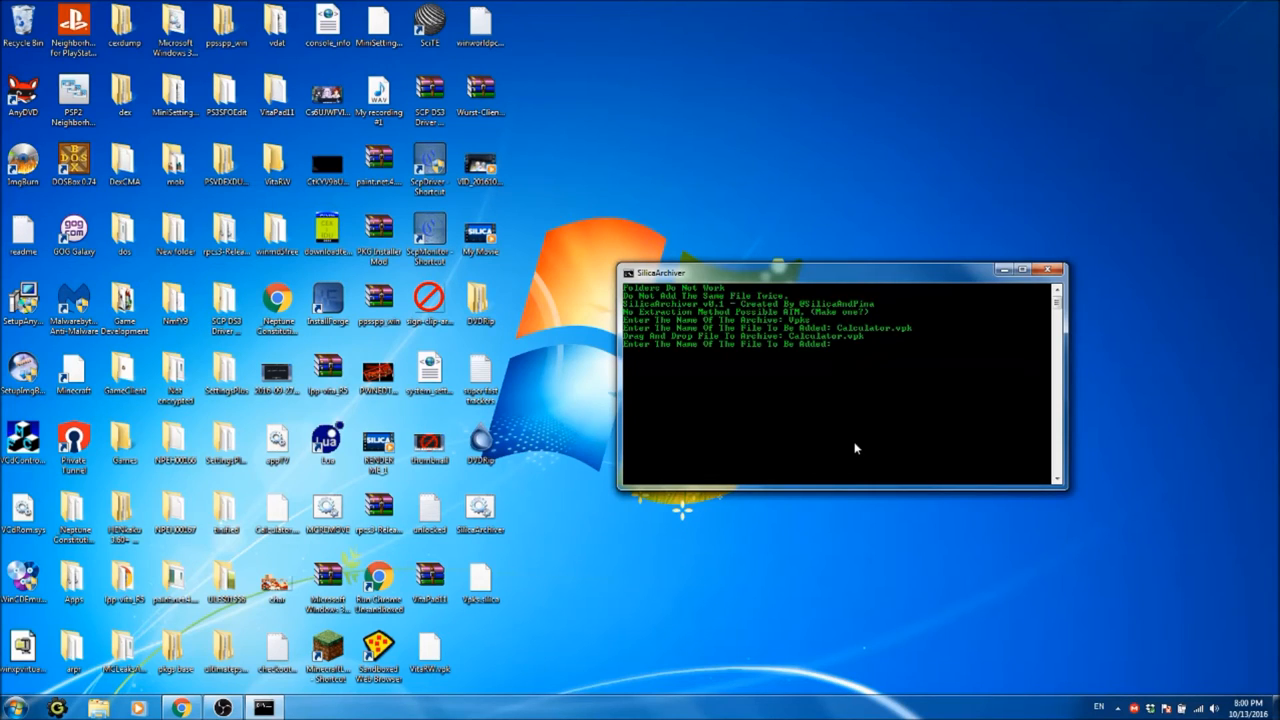
type("MiniSettingsForHEX")
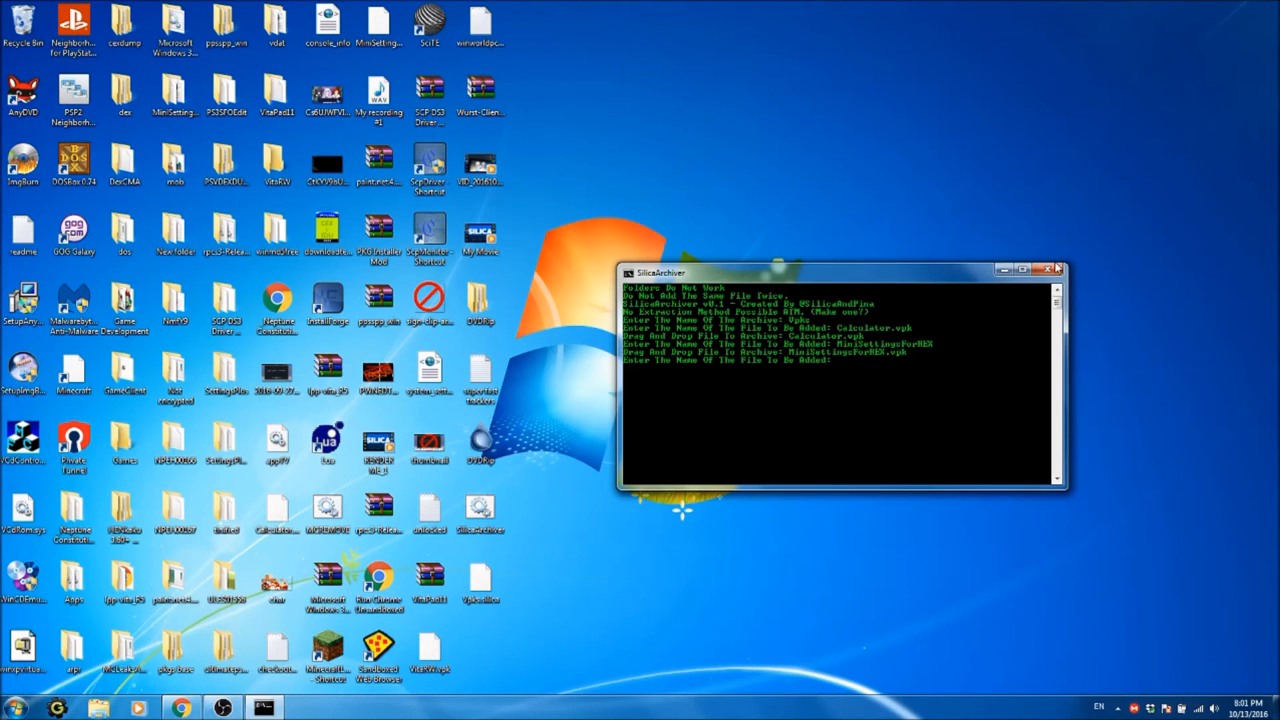
Close the archiver console and open Vpks.silica with Edit with Notepad++
left_click(1049, 266)
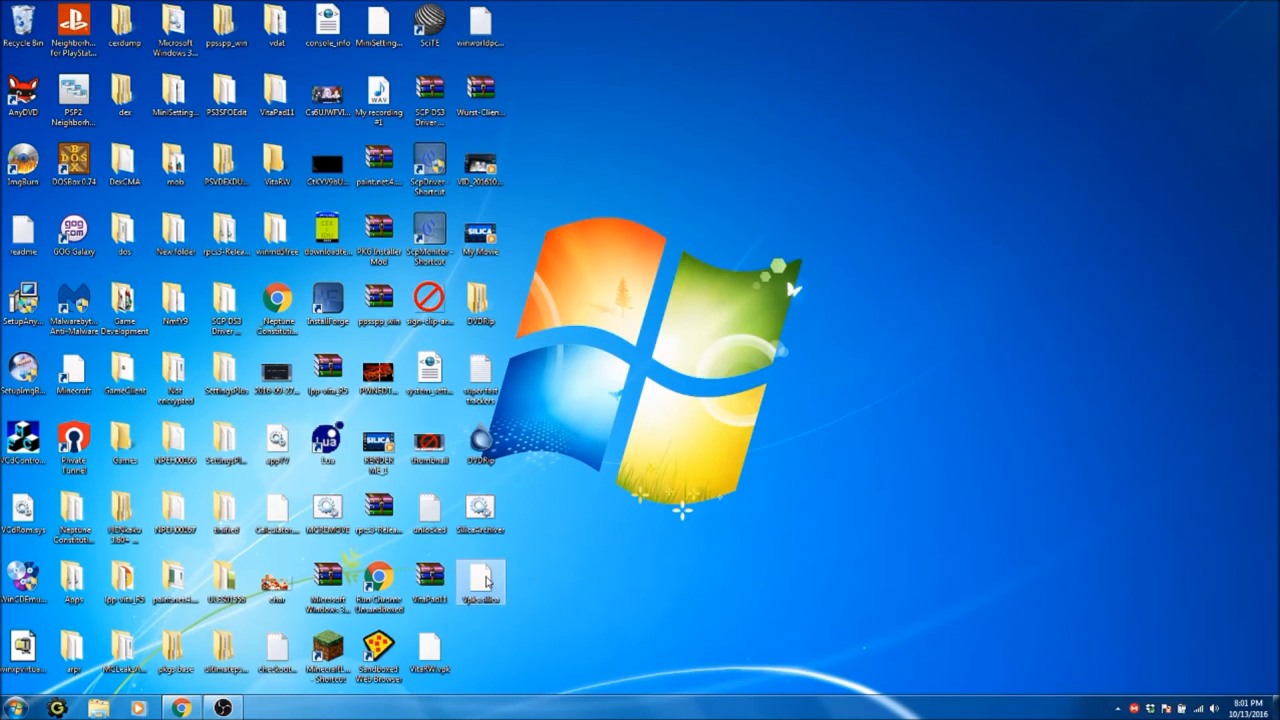
right_click(476, 580)
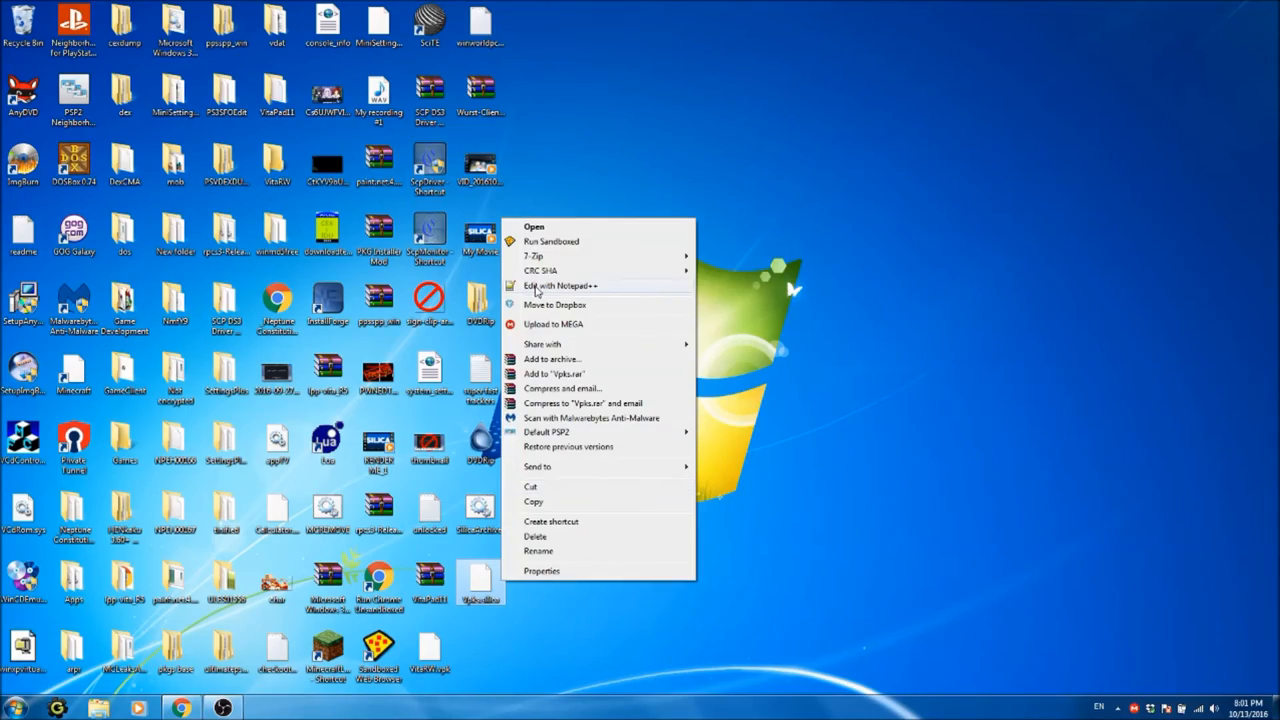
left_click(563, 285)
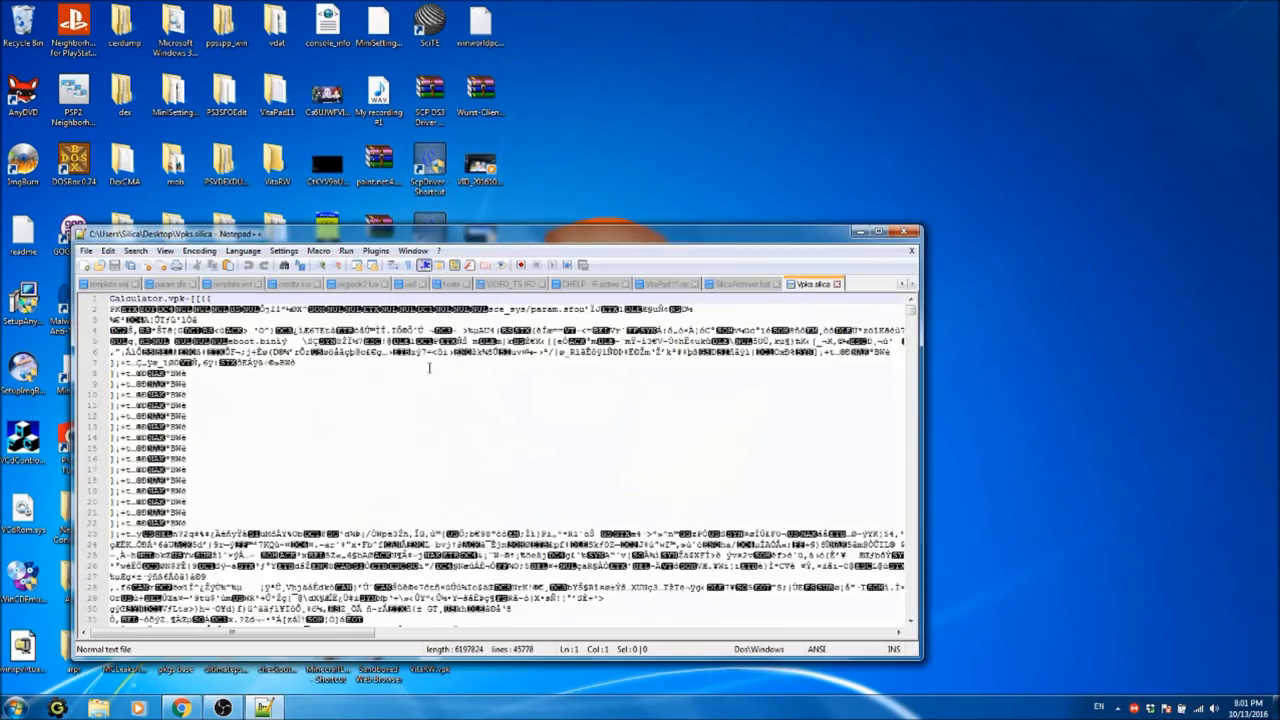
Scroll through the archive's packed Calculator.vpk contents, then close Notepad++
scroll("down", 3)
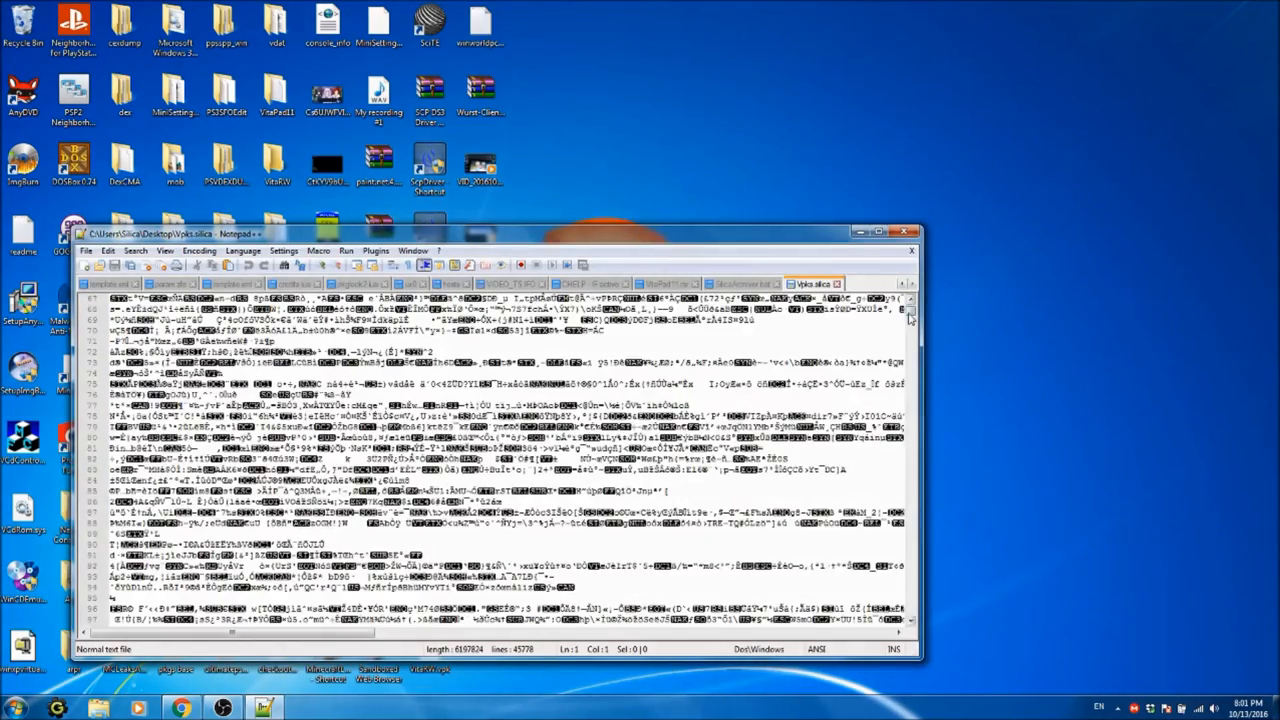
scroll("down", 3)
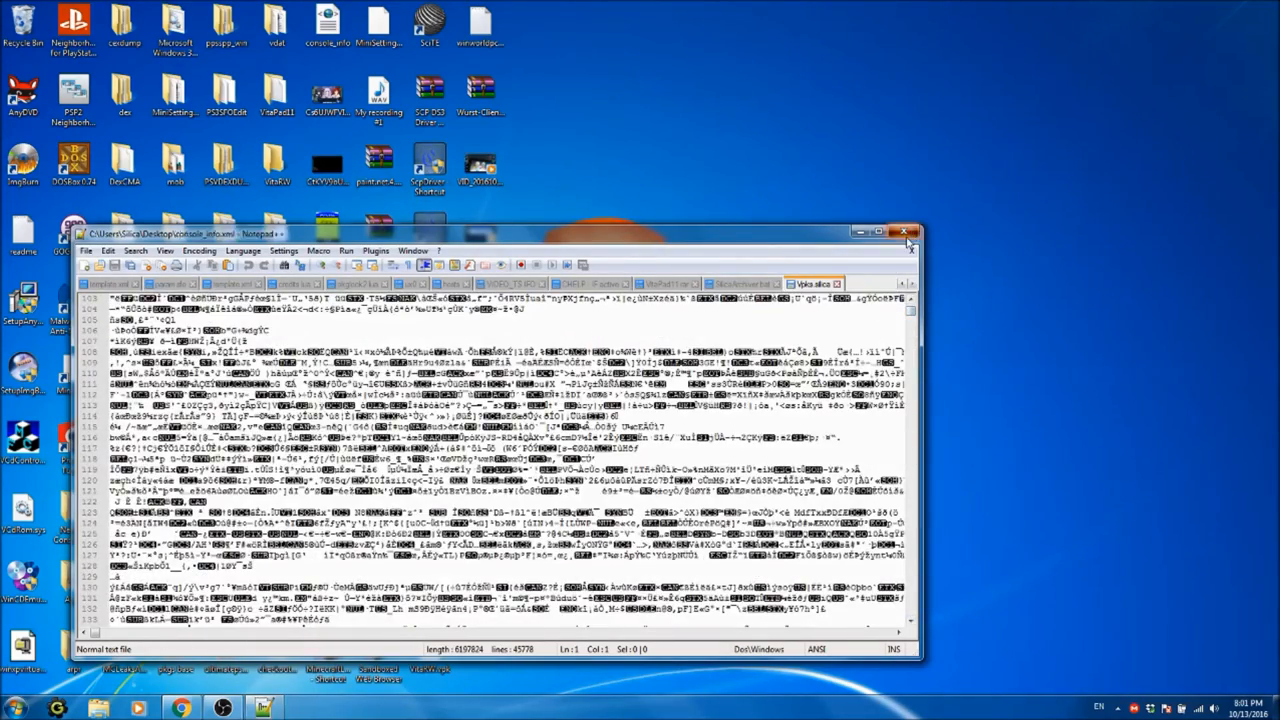
left_click(905, 232)
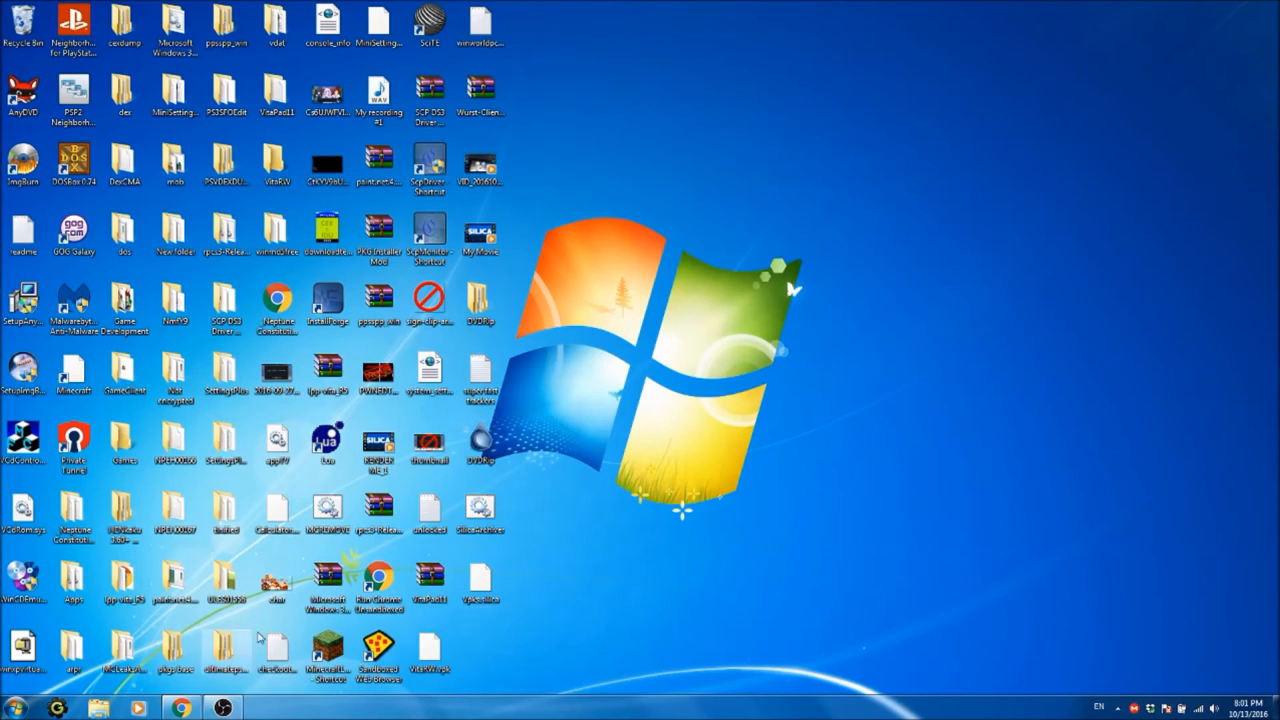
right_click(480, 510)
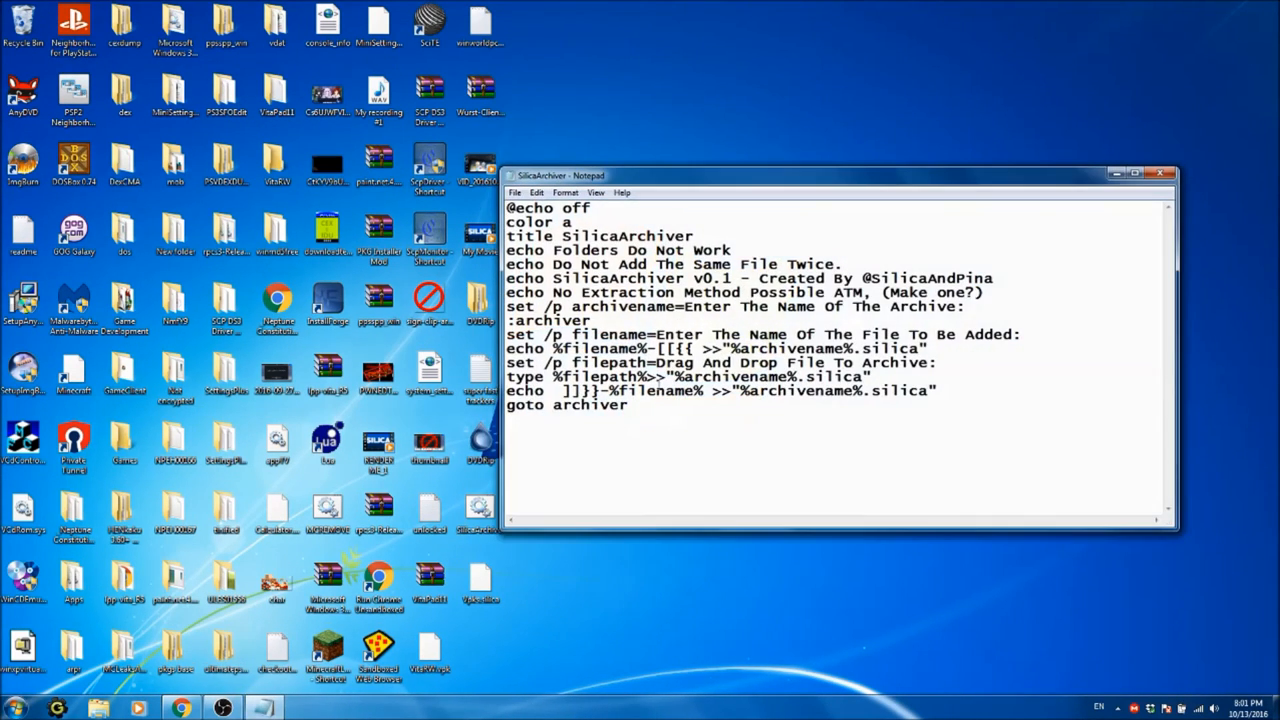
mouse_move(758, 482)
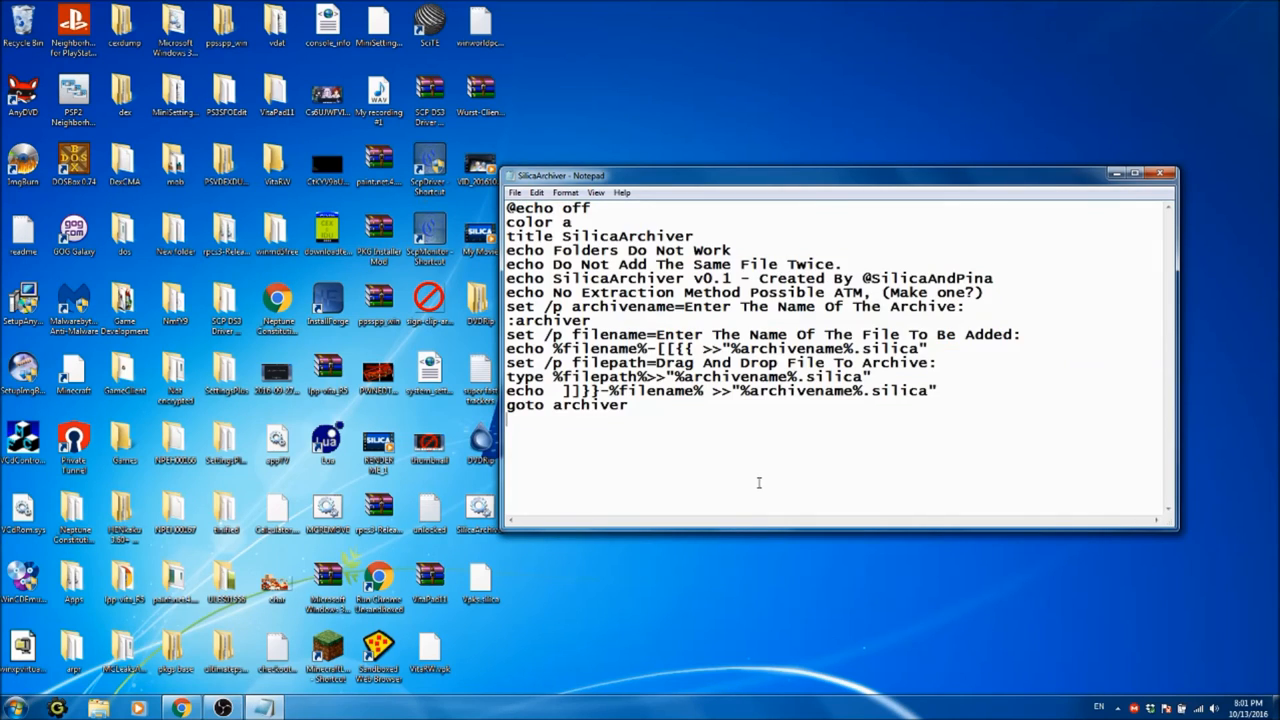
mouse_move(729, 477)
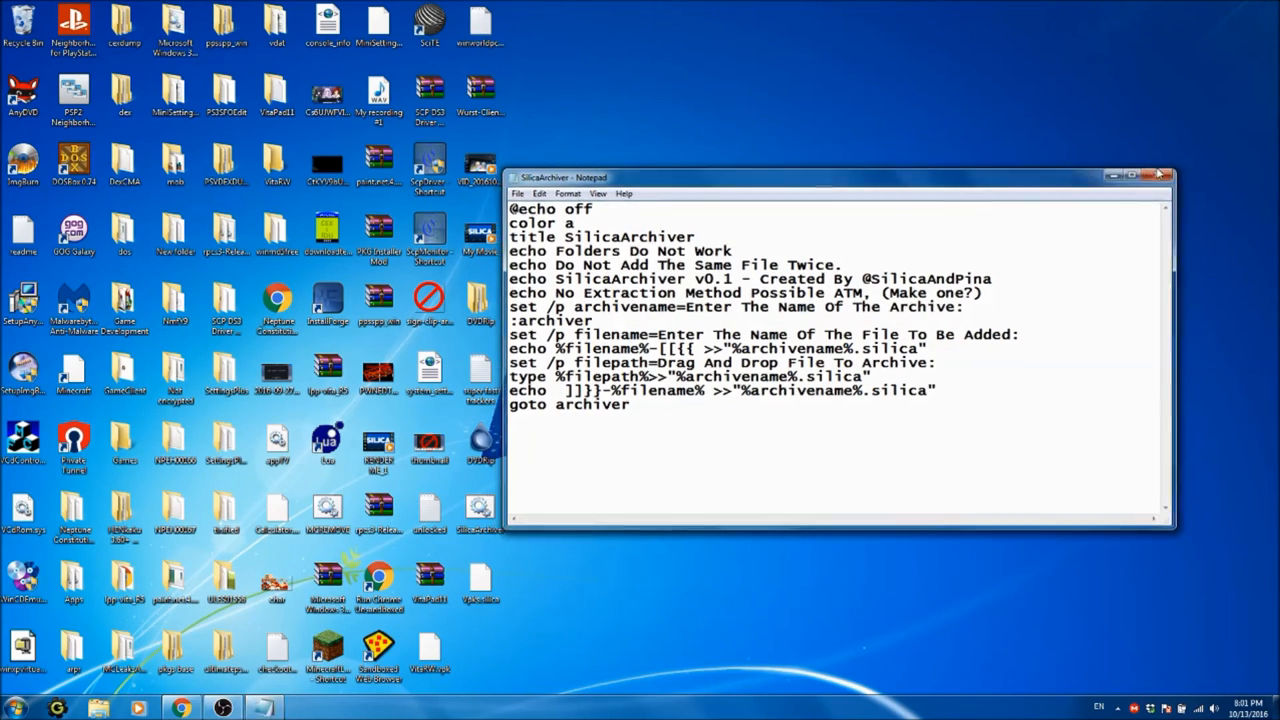
left_click(1155, 176)
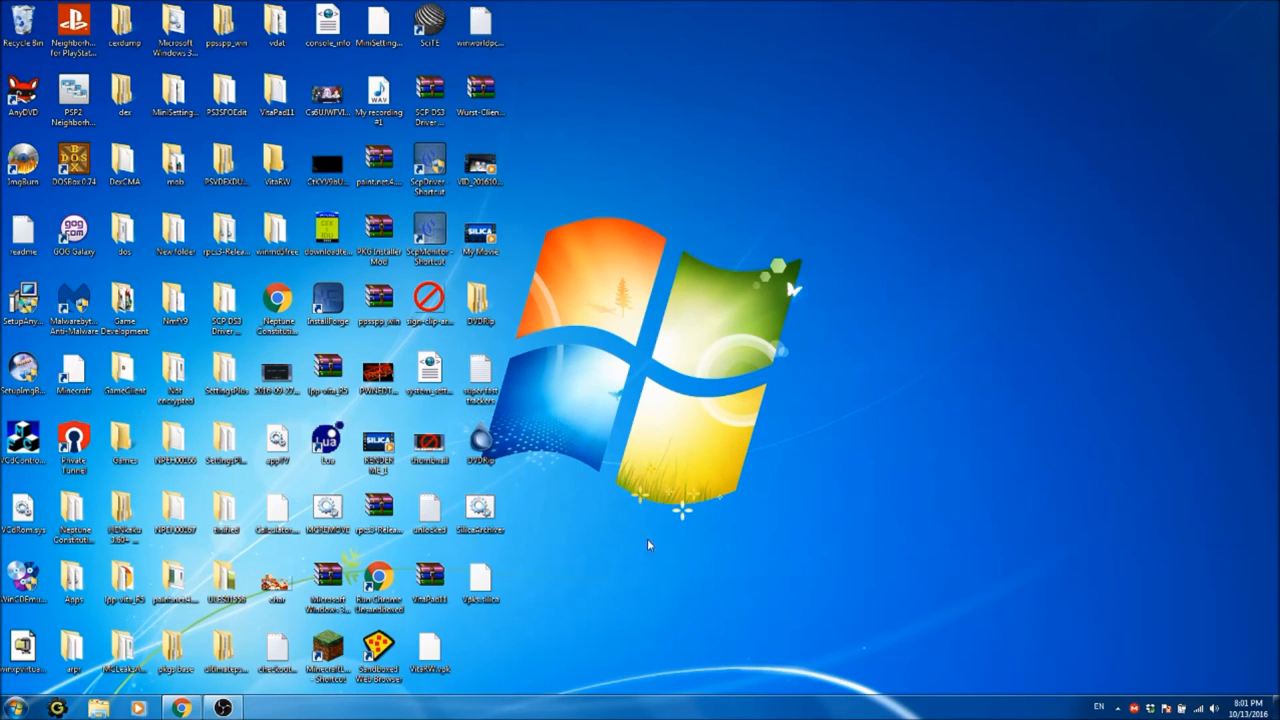